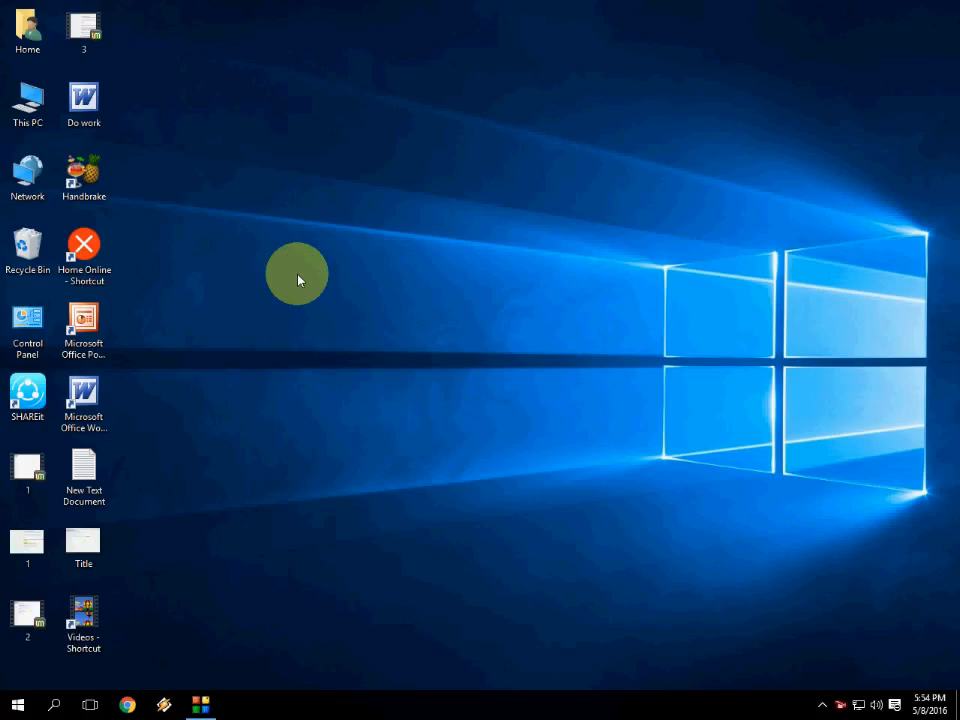
# Refresh the desktop, then go to Update & Security to reach the Windows Update page
pyautogui.rightClick(296, 276)
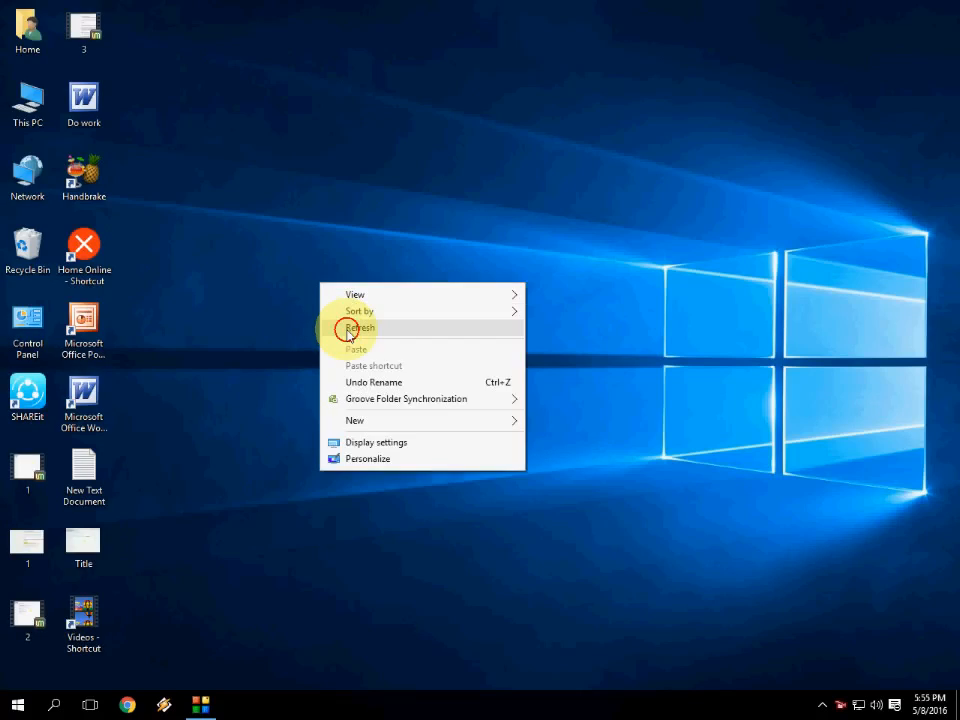
pyautogui.click(358, 328)
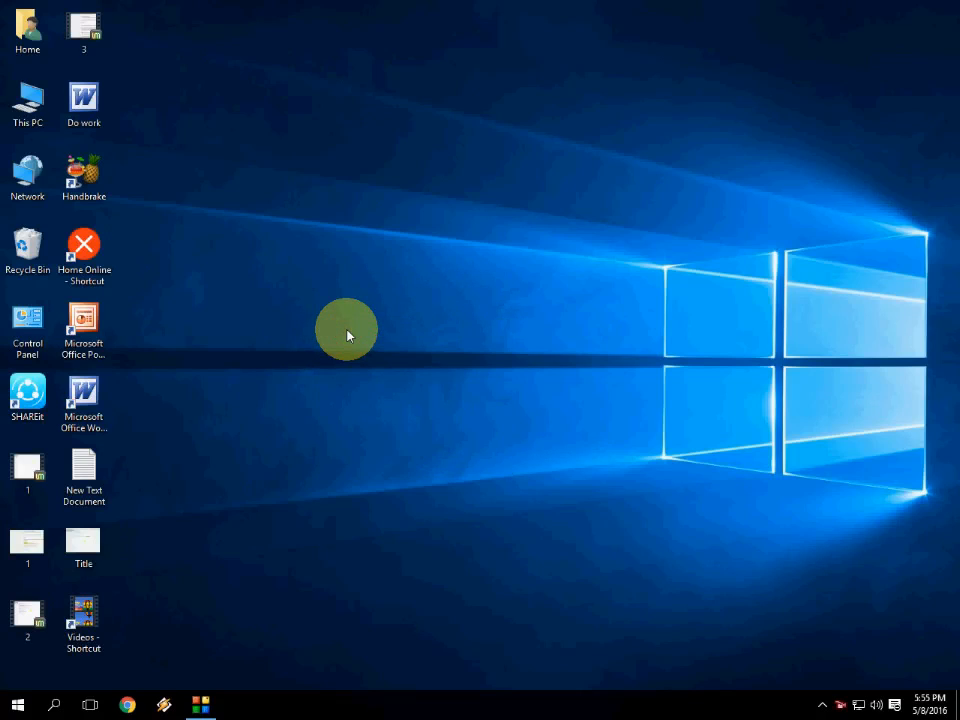
pyautogui.moveTo(366, 320)
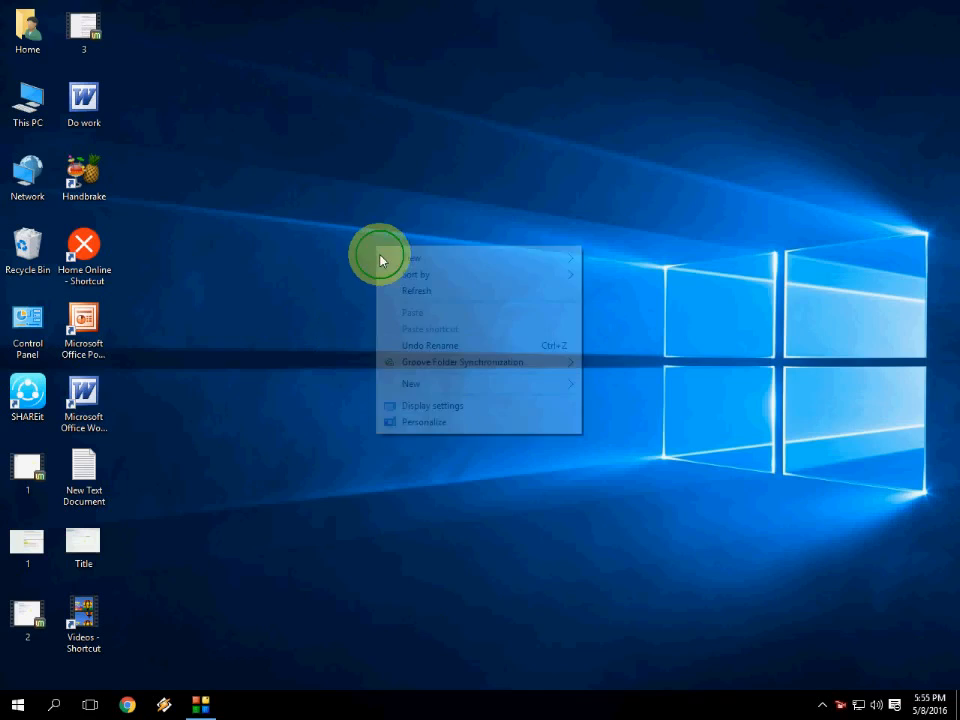
pyautogui.click(404, 288)
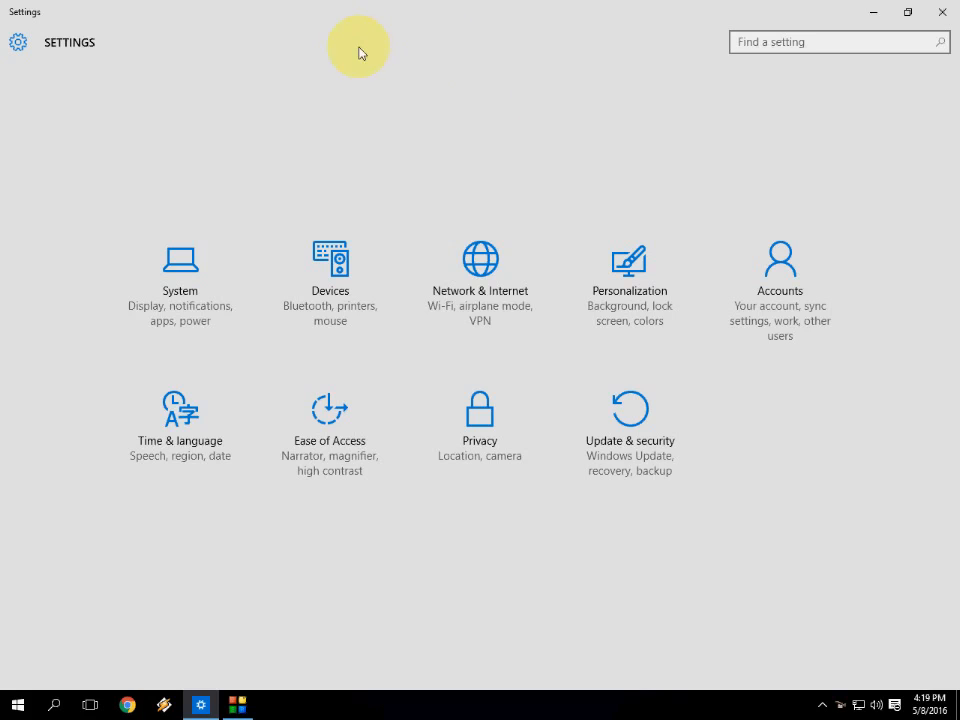
pyautogui.moveTo(630, 430)
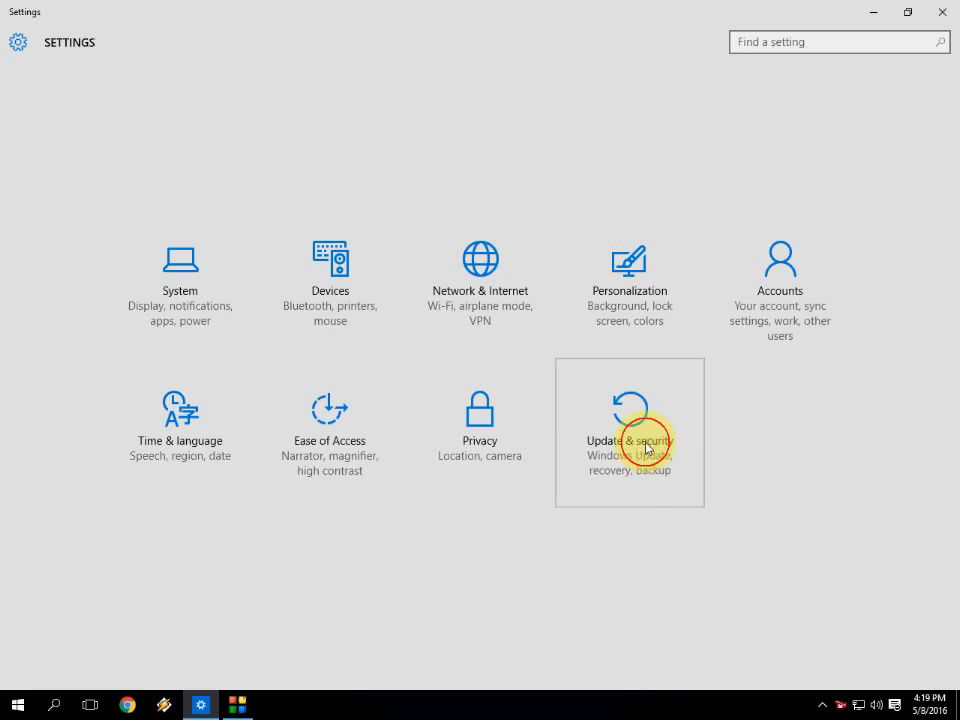
pyautogui.click(628, 432)
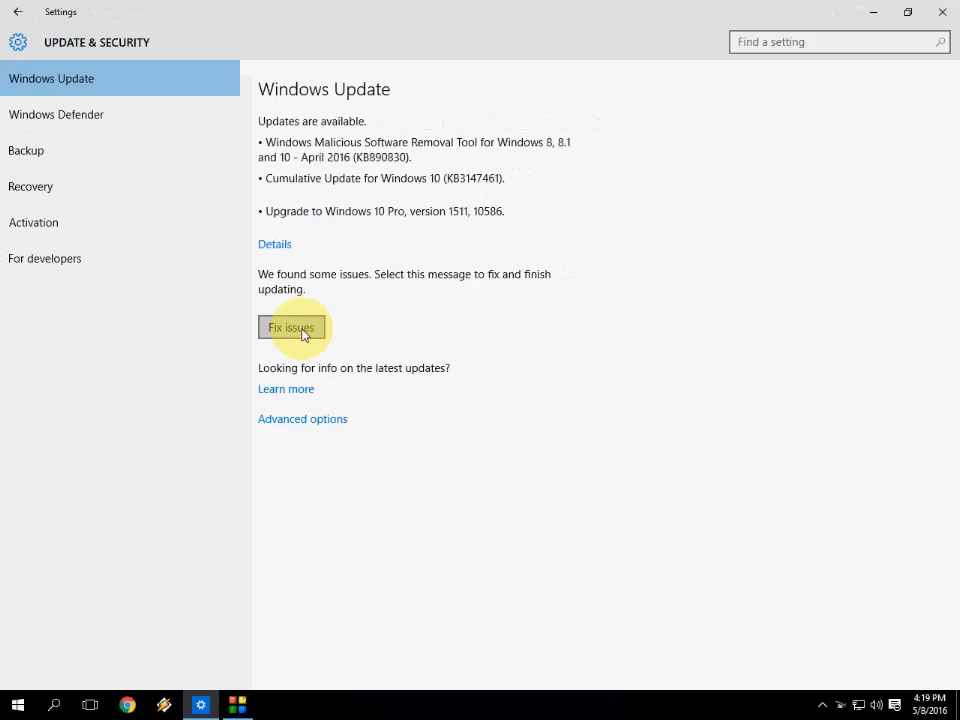
# Run Fix issues and close the resulting Almost ready notice
pyautogui.click(292, 328)
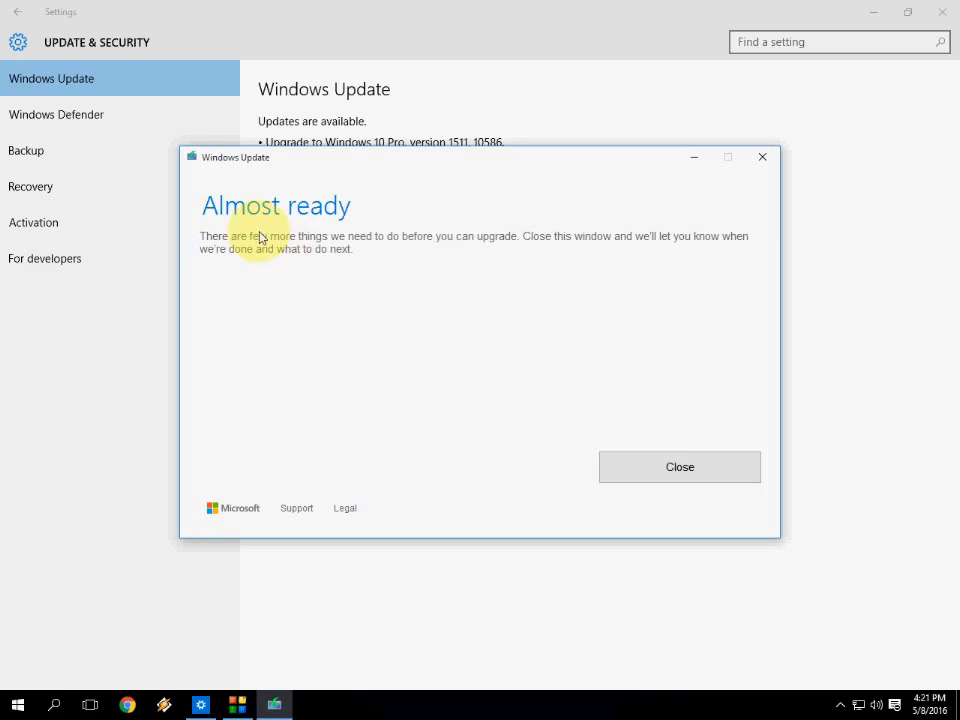
pyautogui.moveTo(602, 256)
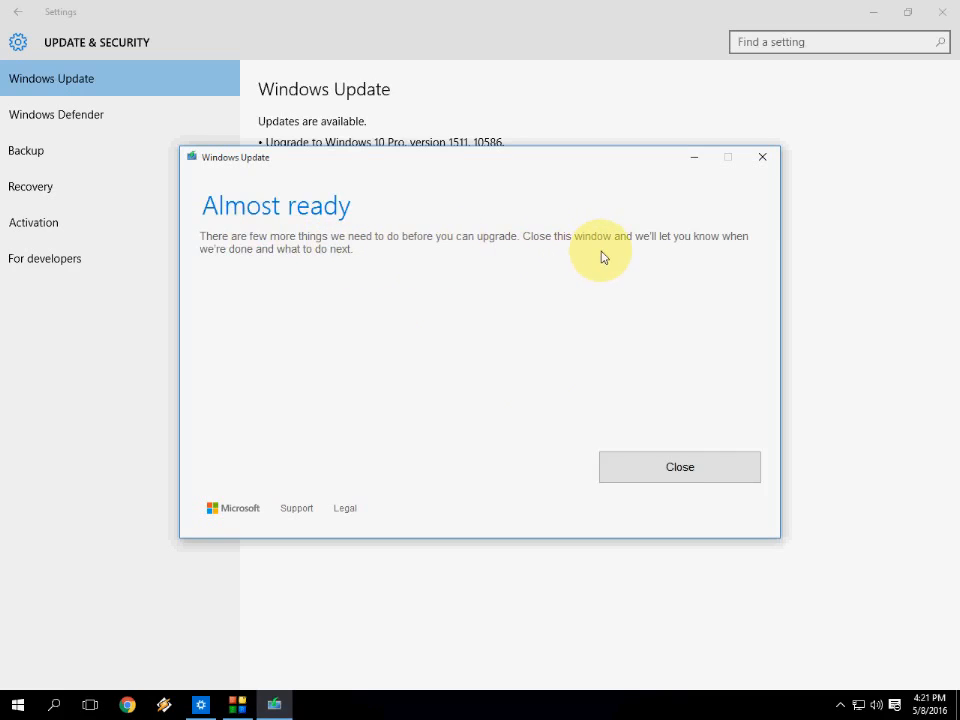
pyautogui.moveTo(680, 468)
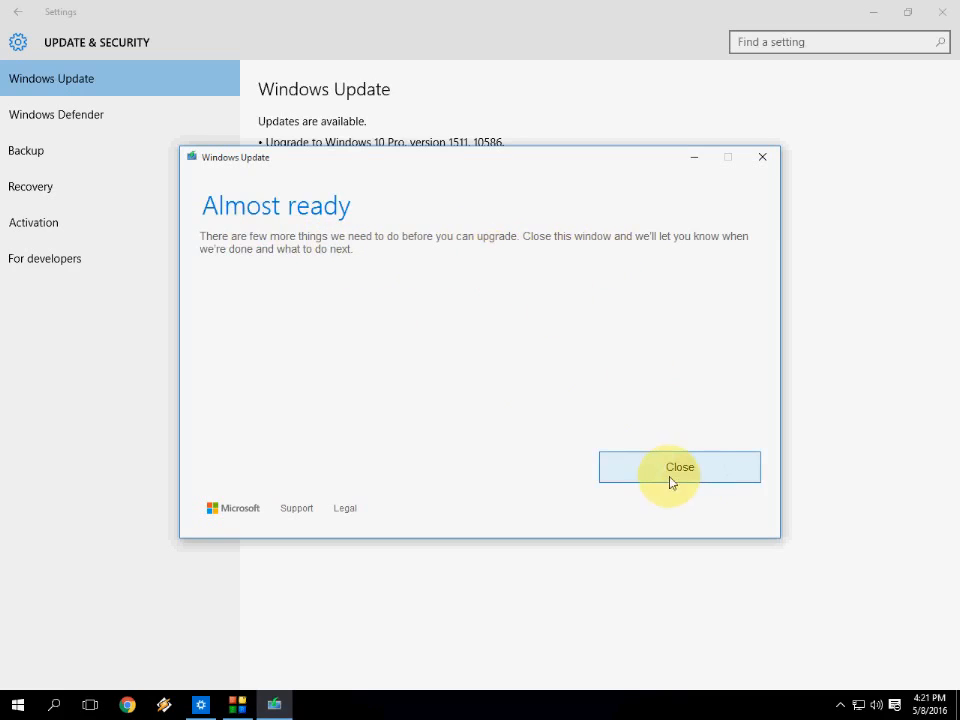
pyautogui.click(680, 468)
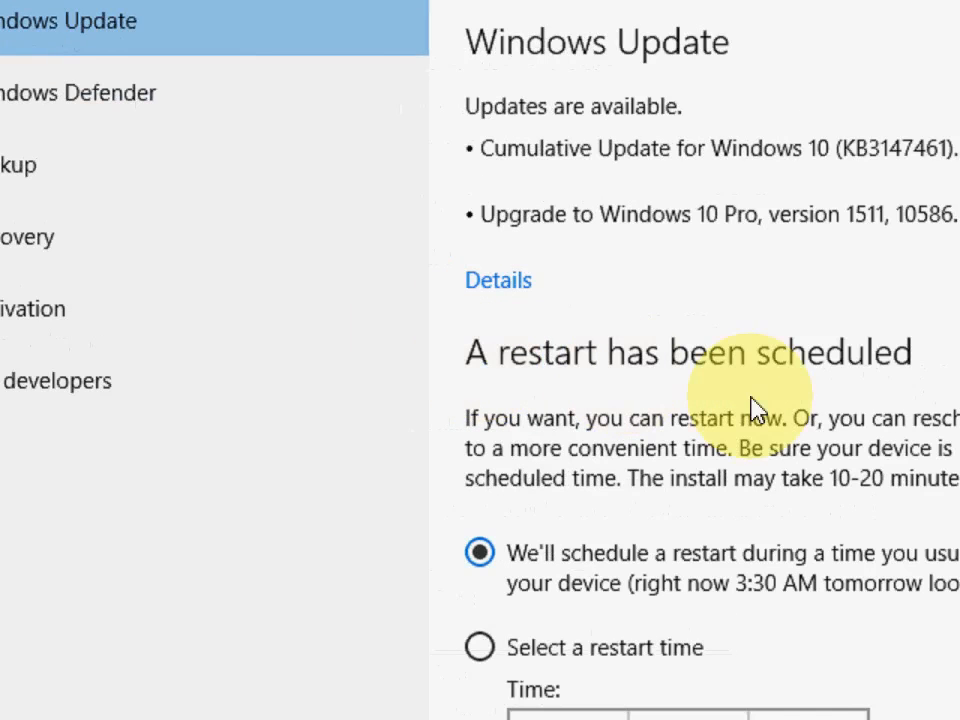
pyautogui.scroll(-3)
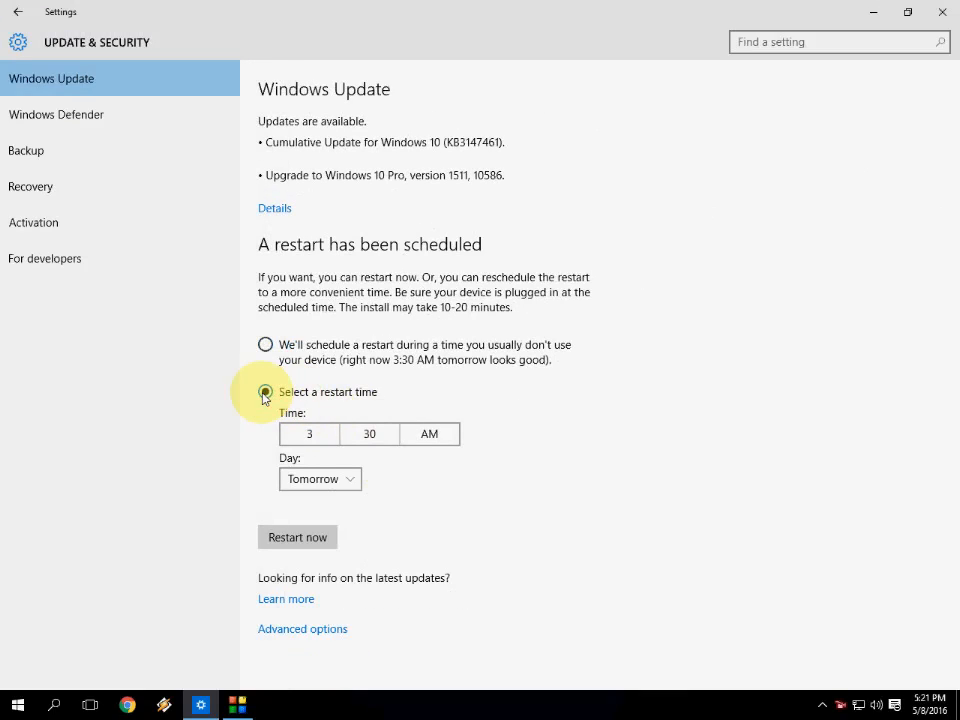
pyautogui.click(266, 390)
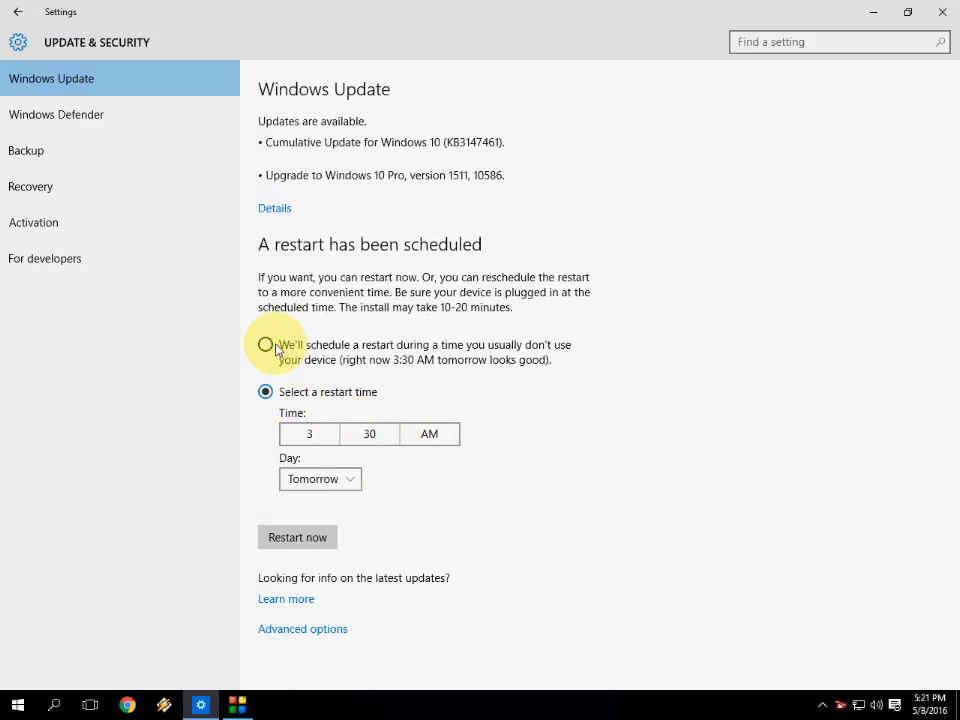
pyautogui.click(266, 344)
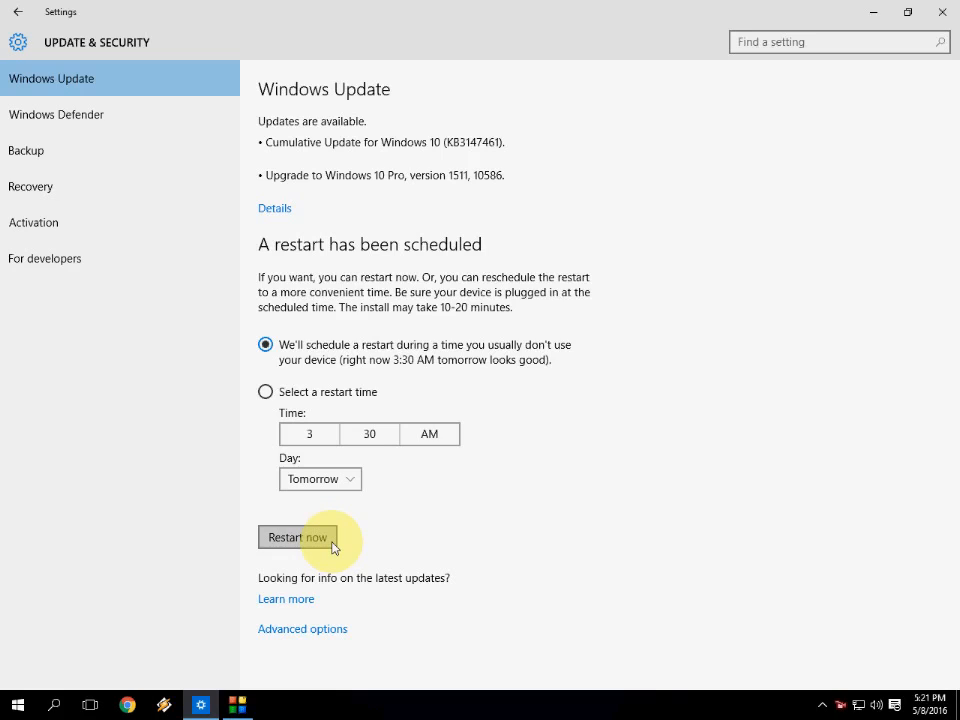
pyautogui.moveTo(540, 444)
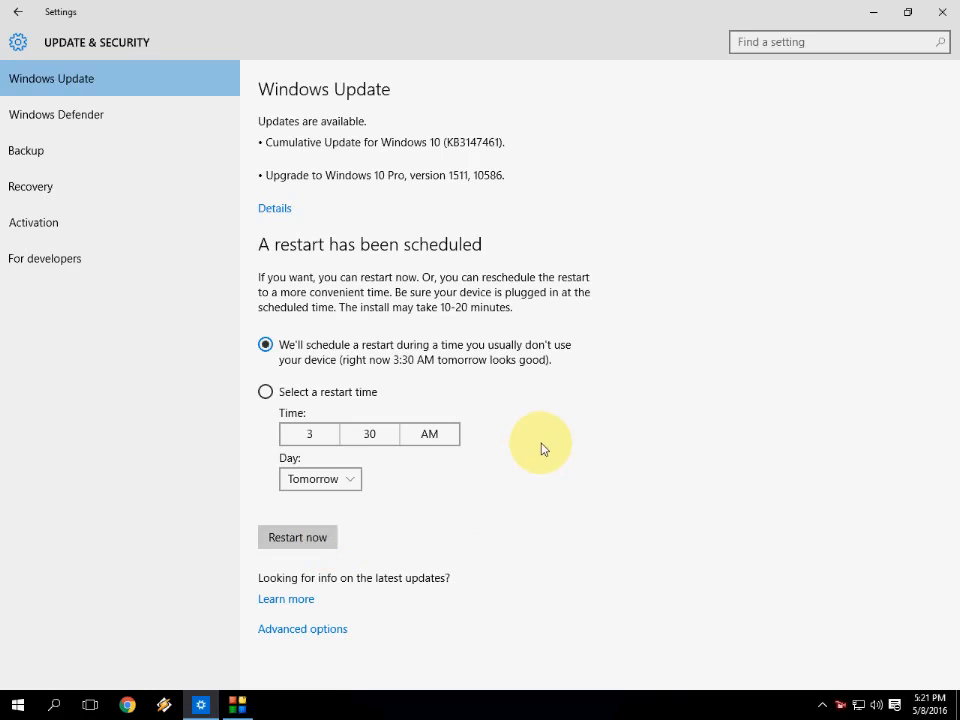